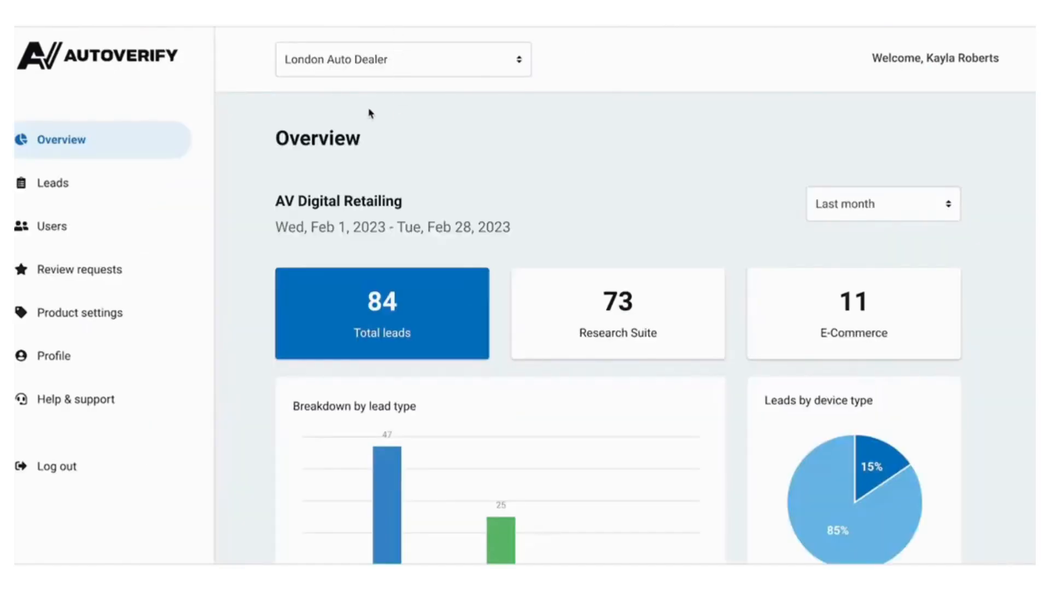
pyautogui.moveTo(467, 137)
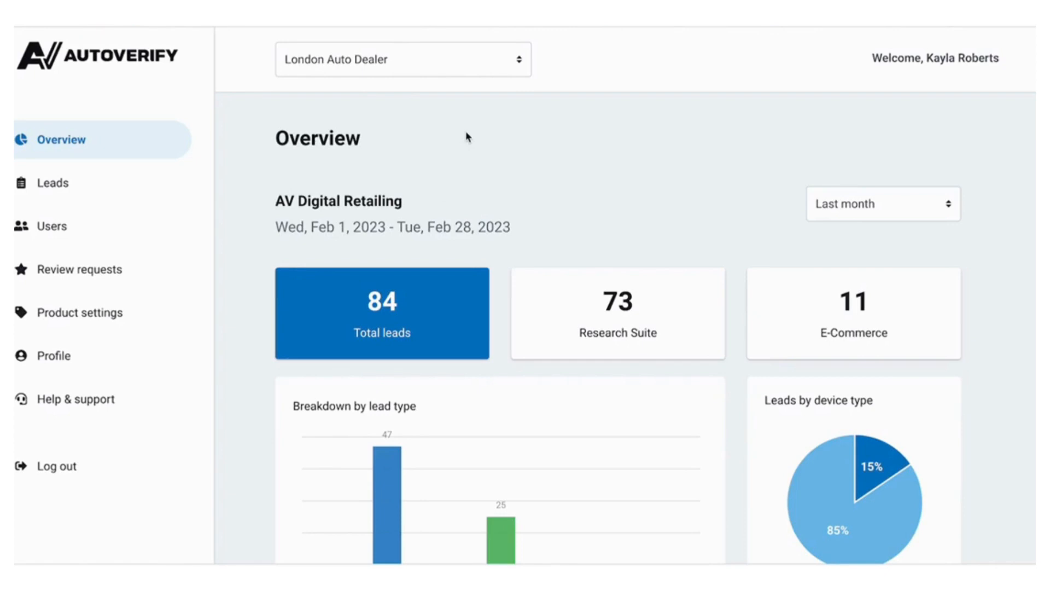
# - Switch the overview period to Year to date and bring the monthly chart into view
pyautogui.click(882, 203)
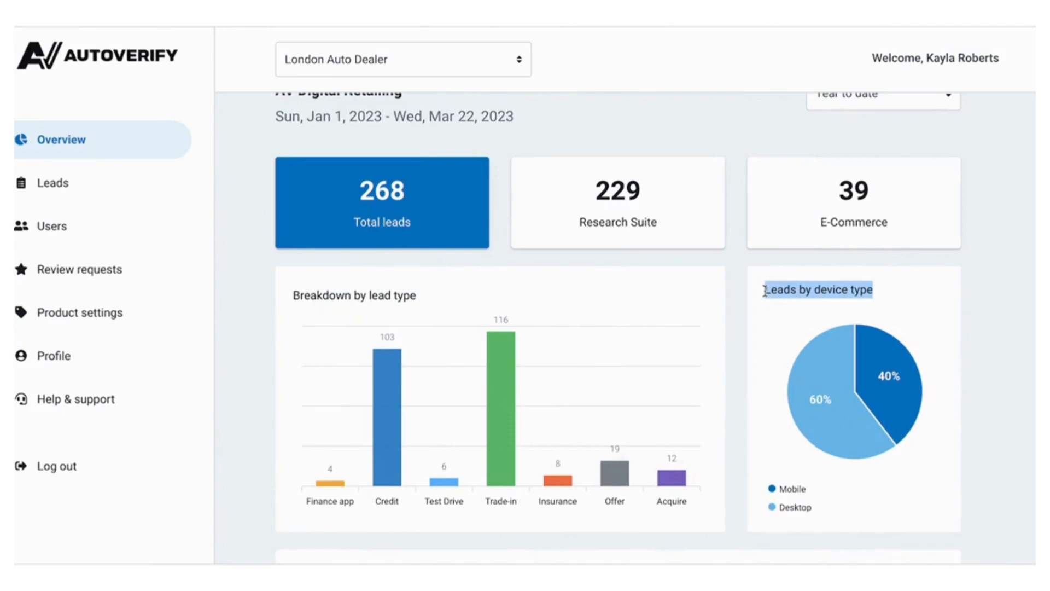
pyautogui.scroll(-3)
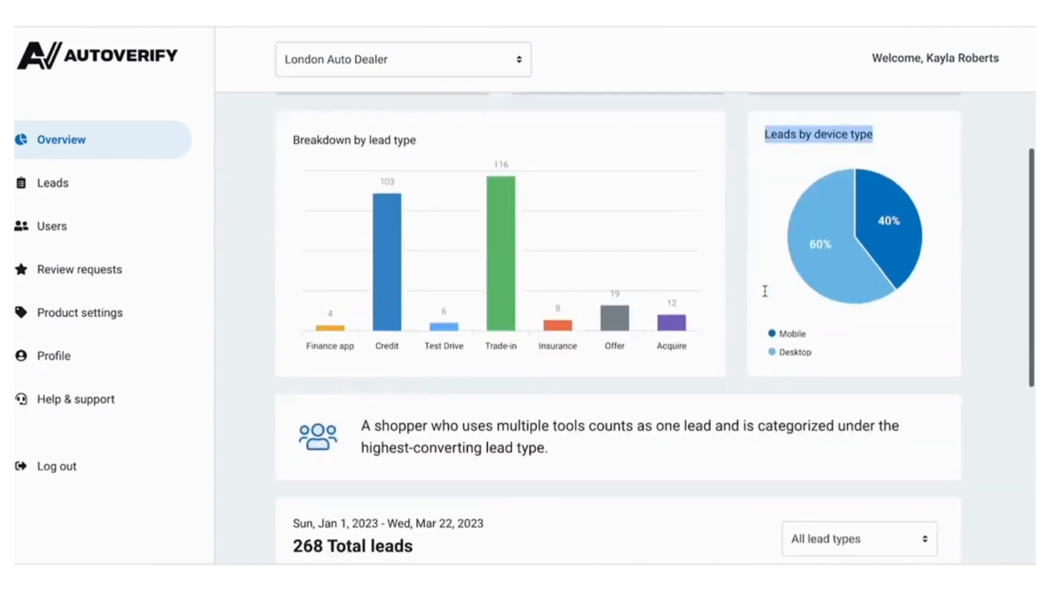
pyautogui.scroll(-3)
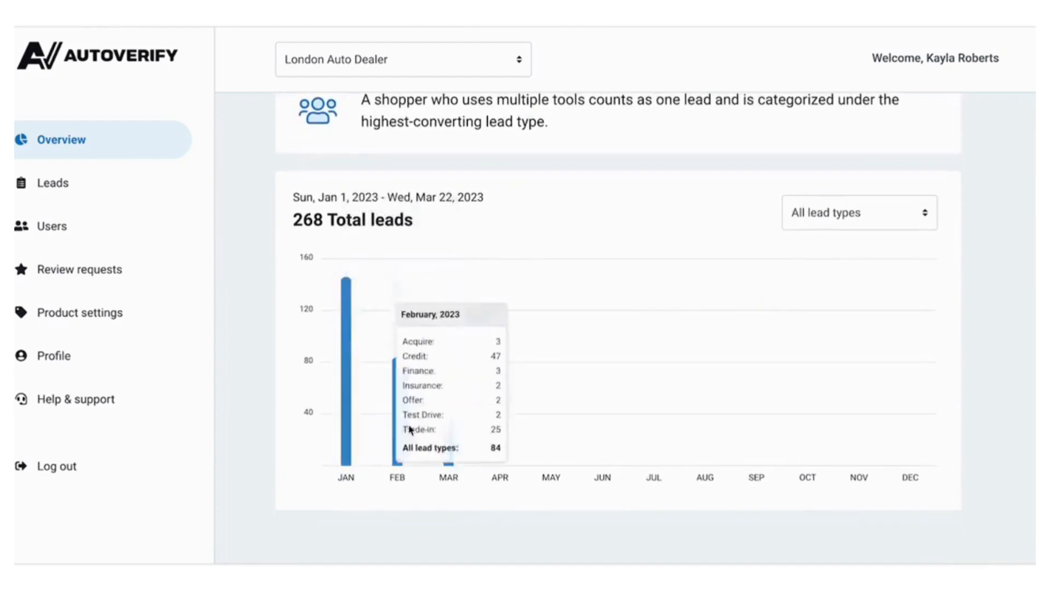
pyautogui.moveTo(553, 213)
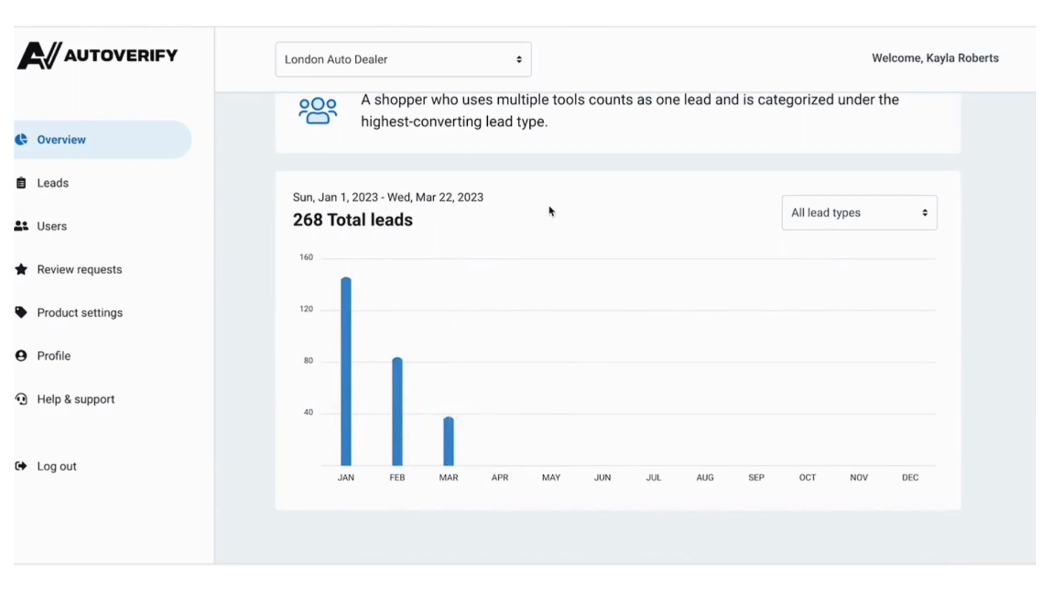
# - Limit the Total leads chart to Credit leads, then head to the Leads list
pyautogui.click(860, 211)
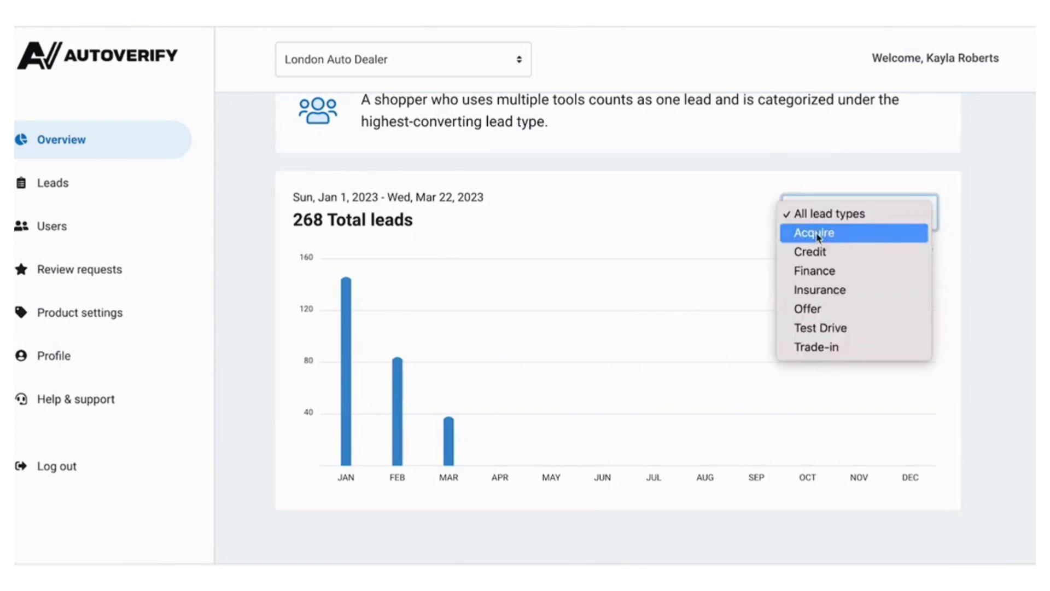
pyautogui.click(809, 252)
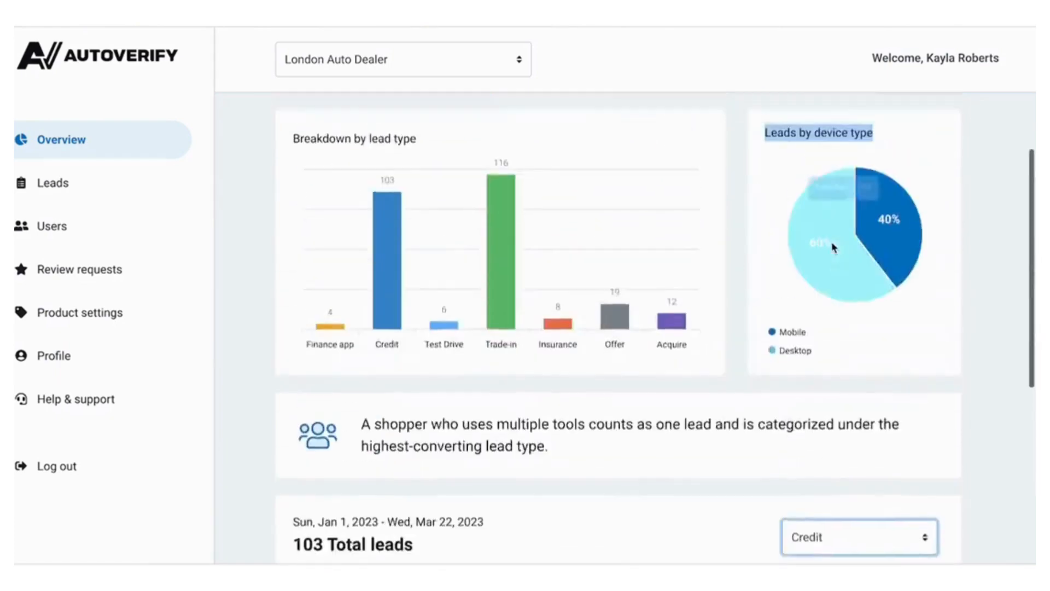
pyautogui.click(51, 183)
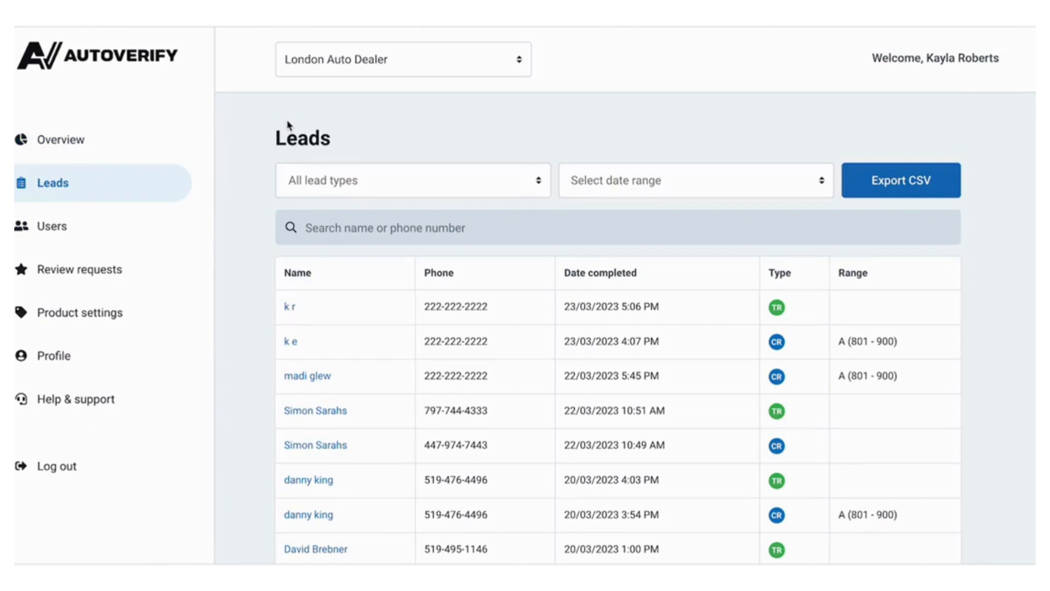
pyautogui.moveTo(322, 142)
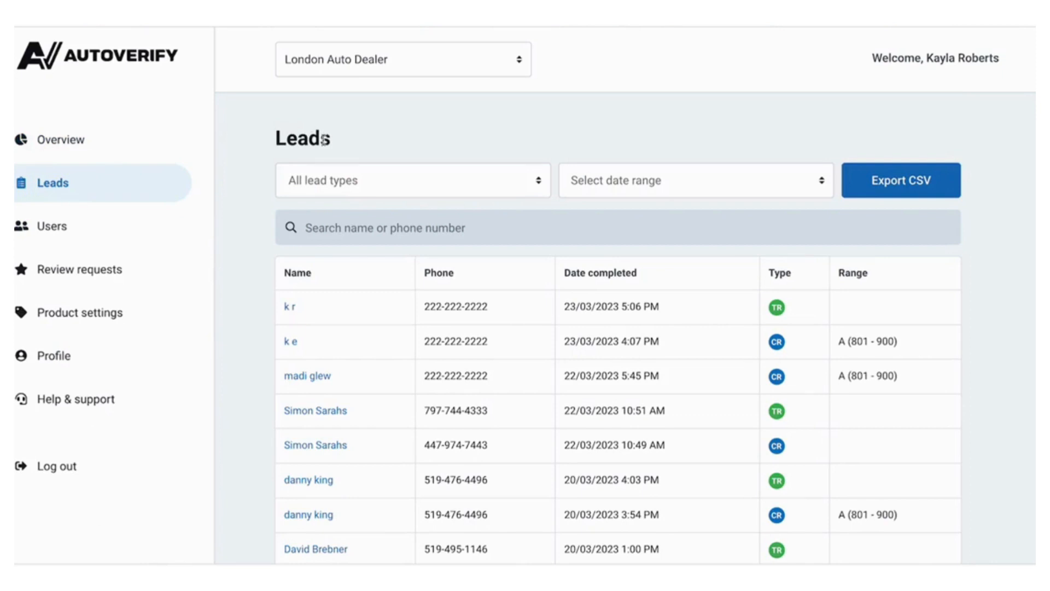
# - Filter the leads list to Credit leads dated 1–28 February 2023
pyautogui.click(412, 180)
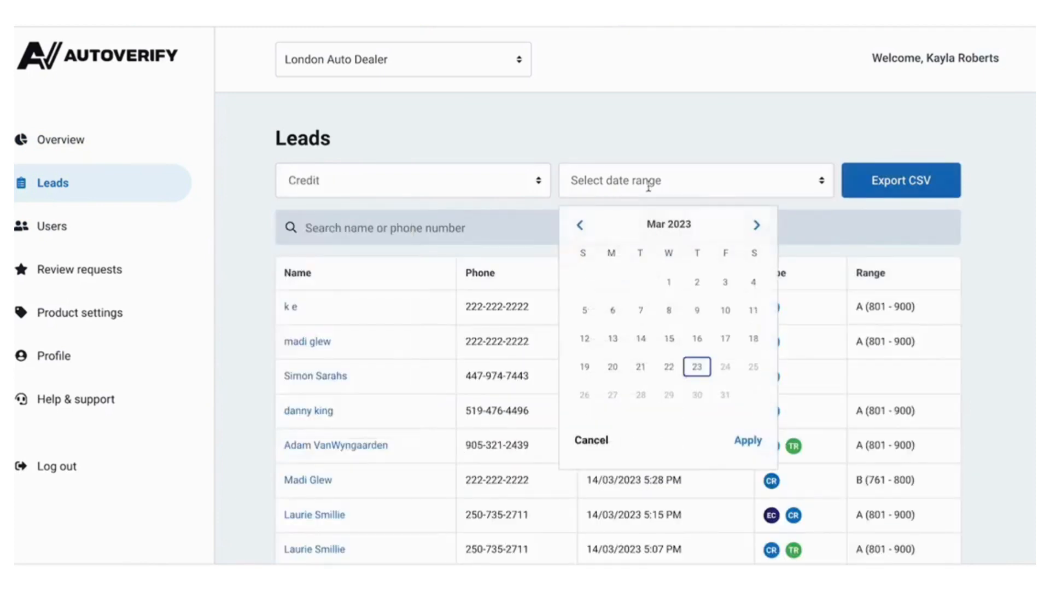
pyautogui.click(578, 224)
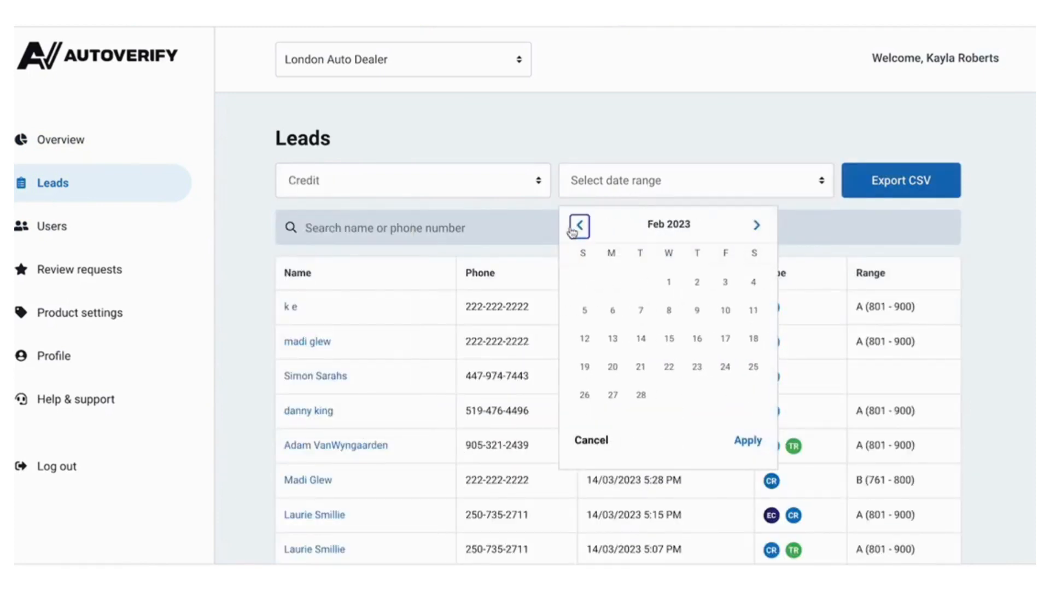
pyautogui.click(667, 282)
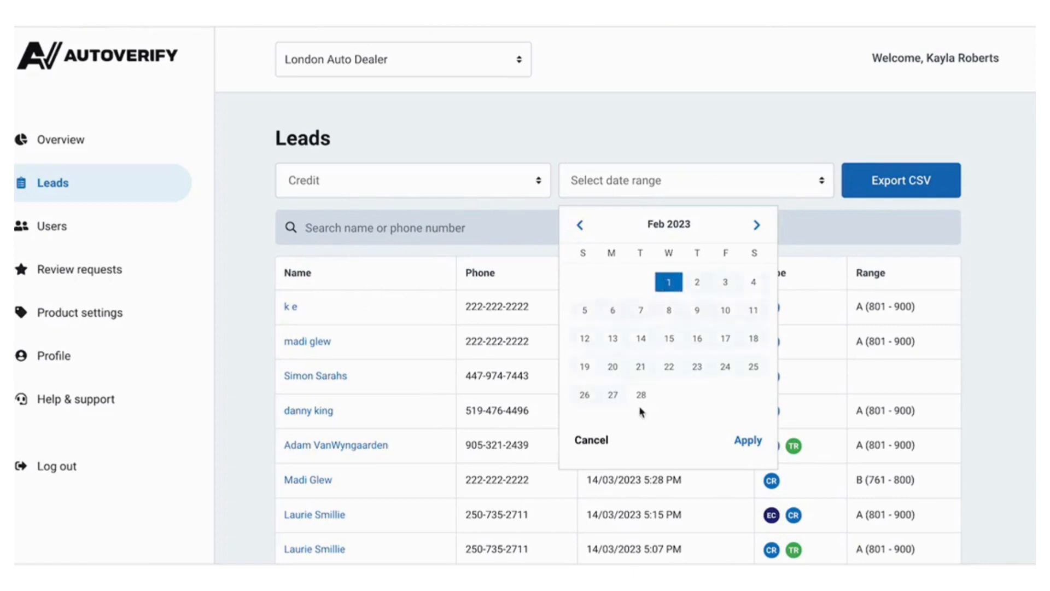
pyautogui.click(747, 440)
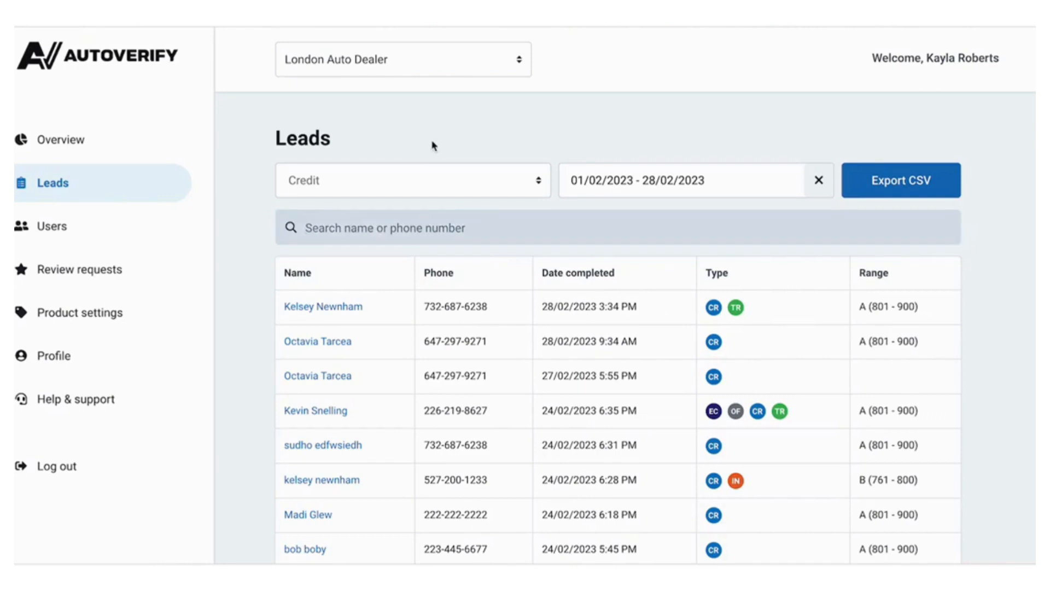
pyautogui.scroll(-3)
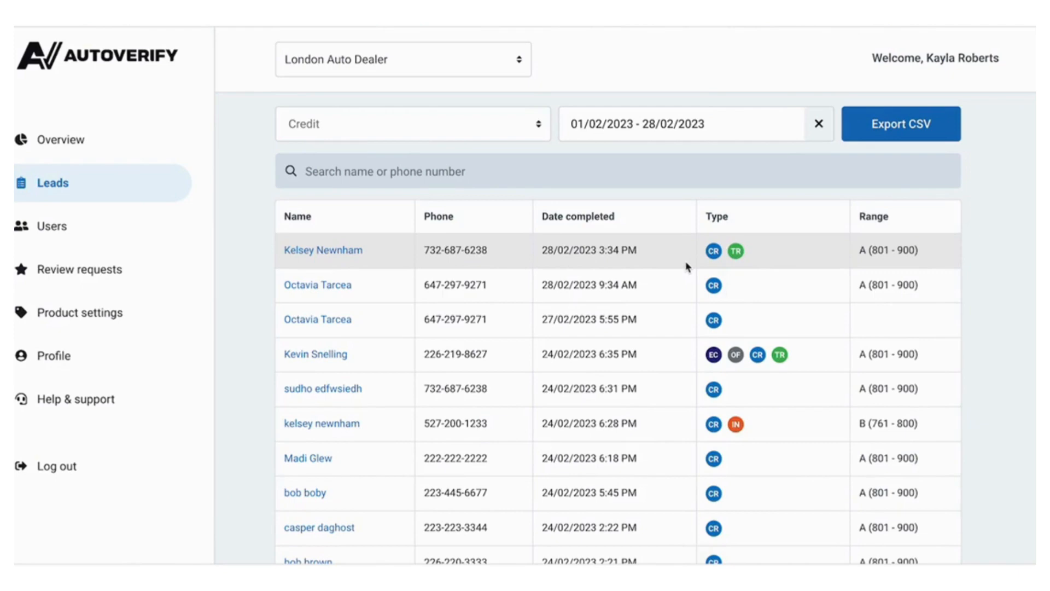
pyautogui.moveTo(322, 250)
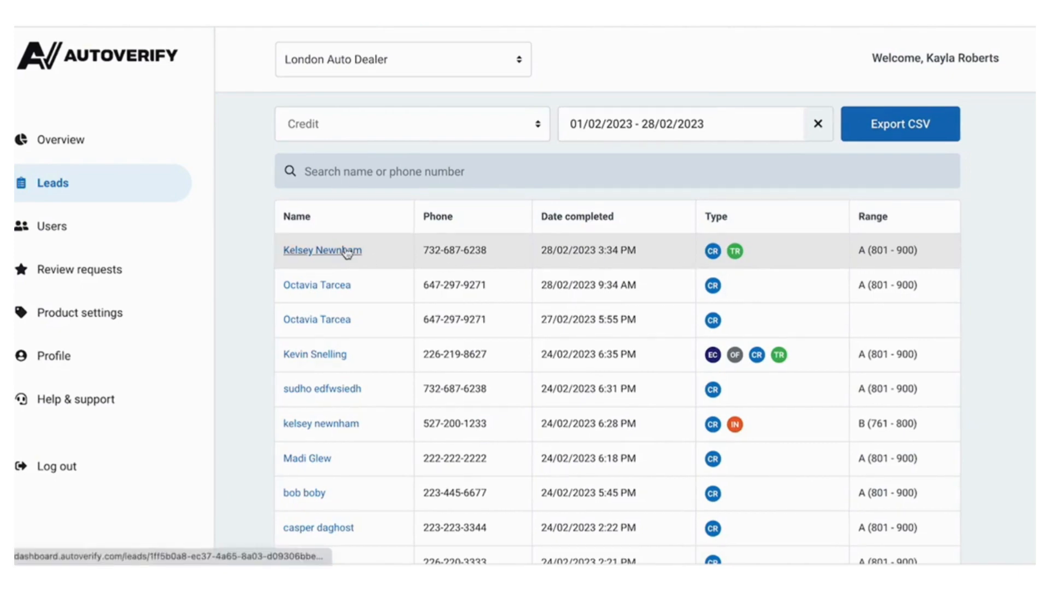
# - View the newest February lead's profile and expand its Vehicle of interest details
pyautogui.click(322, 250)
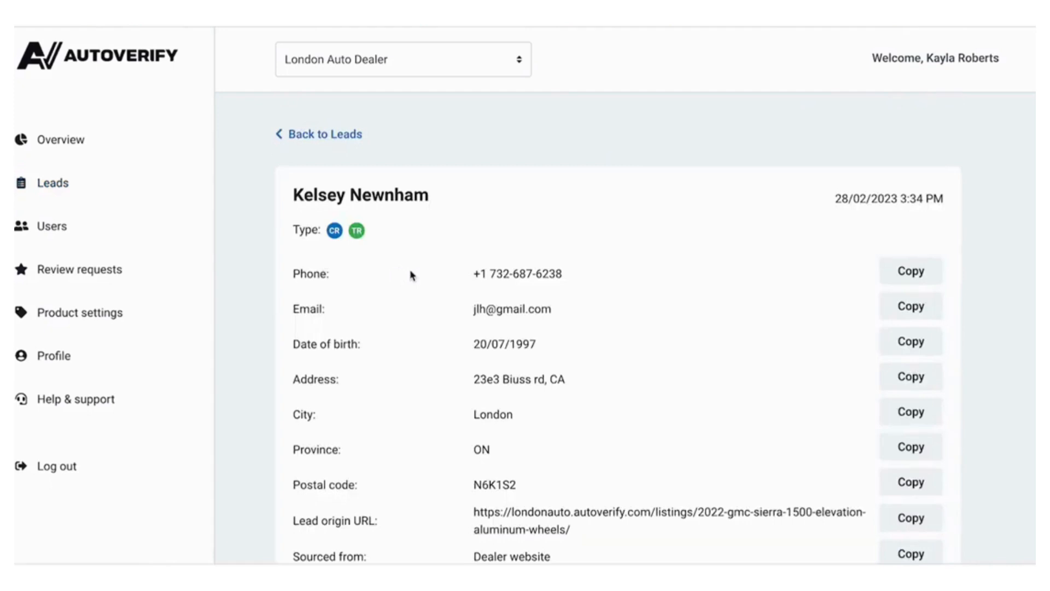
pyautogui.scroll(-3)
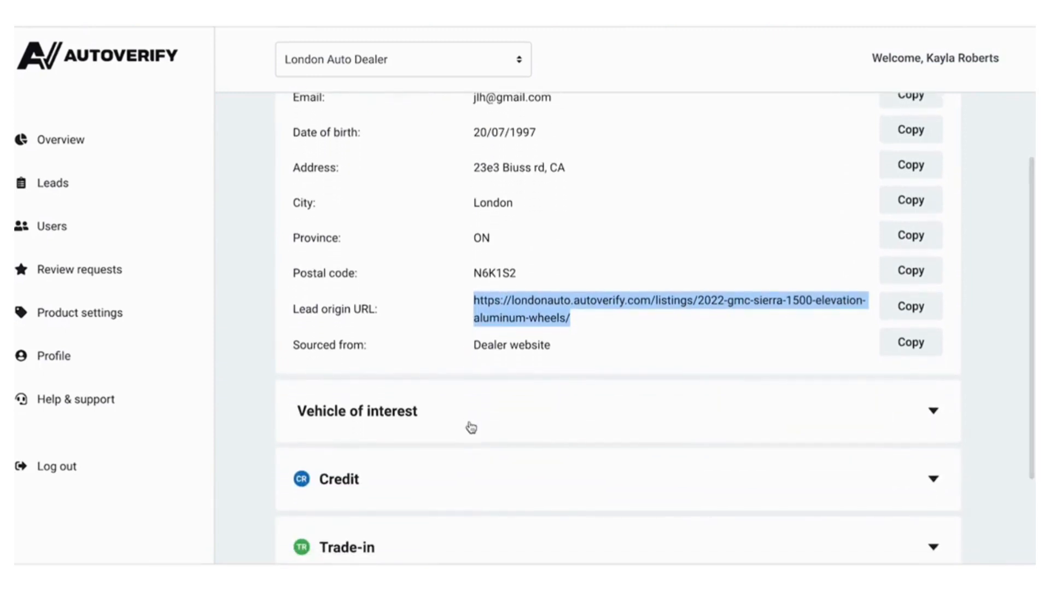
pyautogui.moveTo(435, 425)
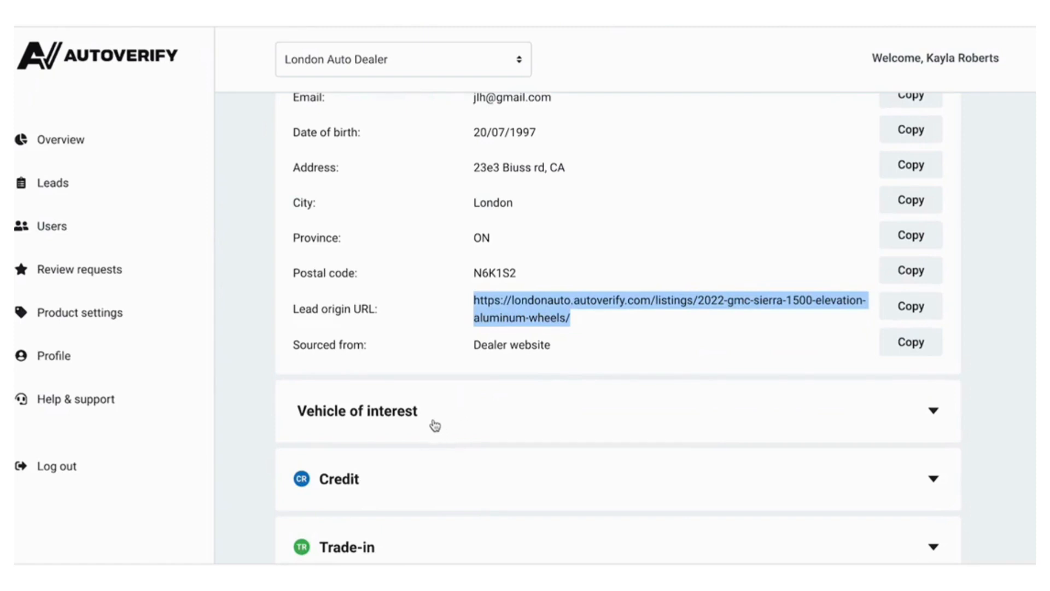
pyautogui.click(357, 410)
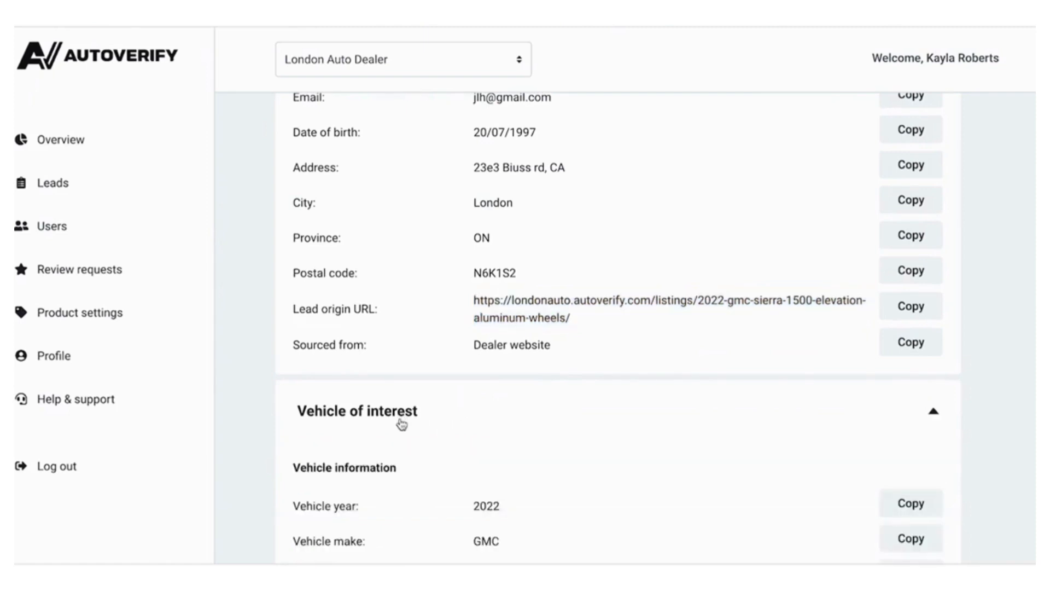
# - Expand the lead's Credit section and look through its details
pyautogui.scroll(-3)
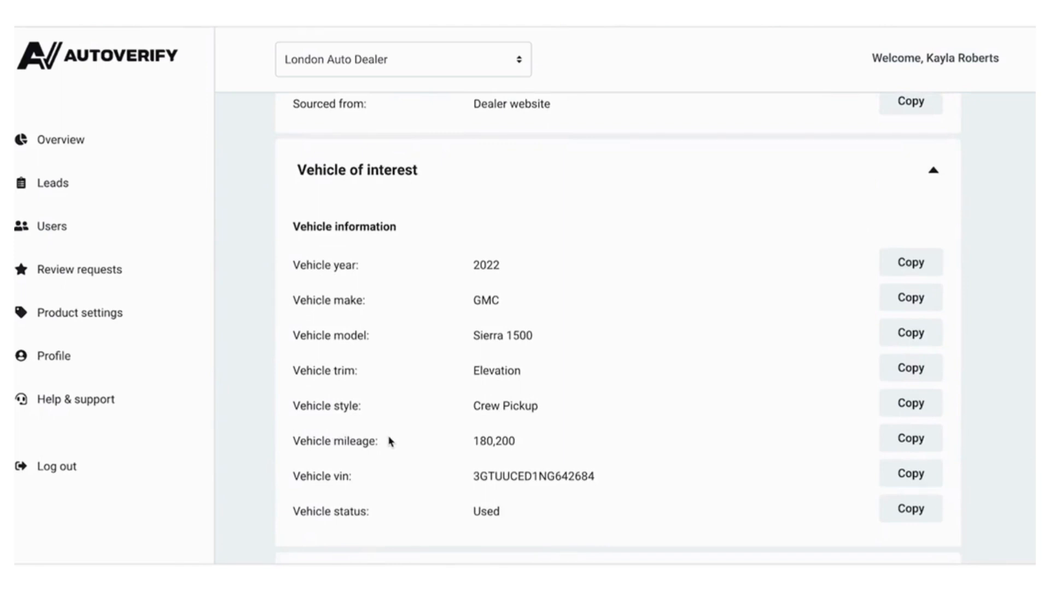
pyautogui.scroll(-3)
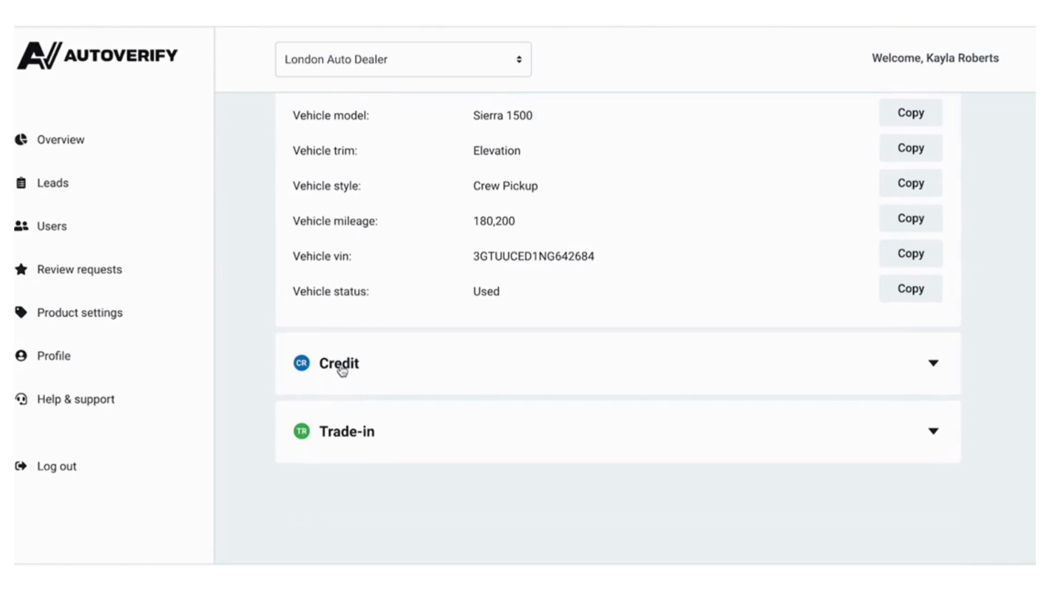
pyautogui.click(338, 364)
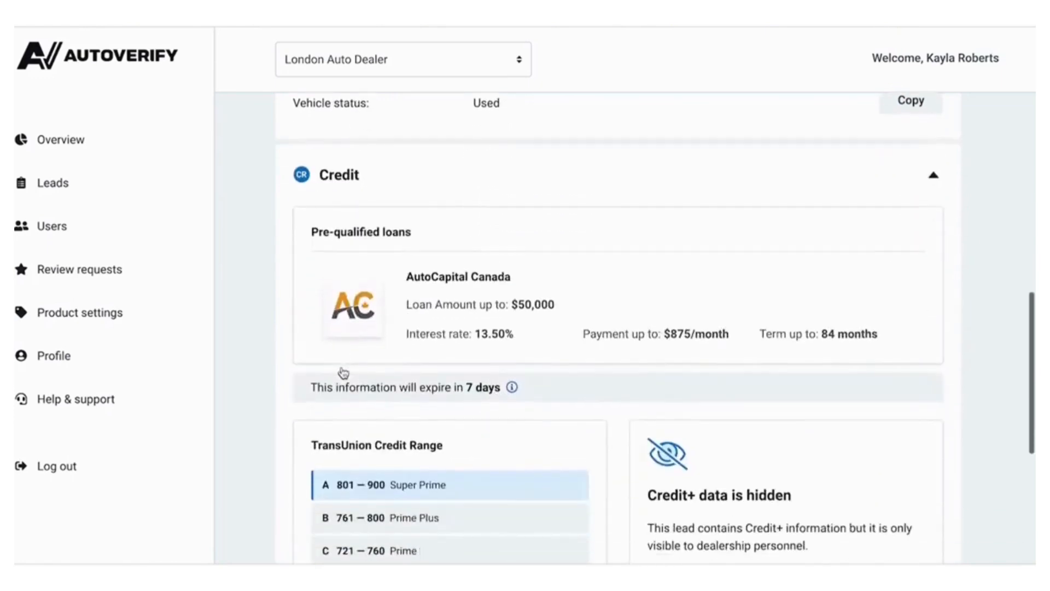
pyautogui.scroll(-3)
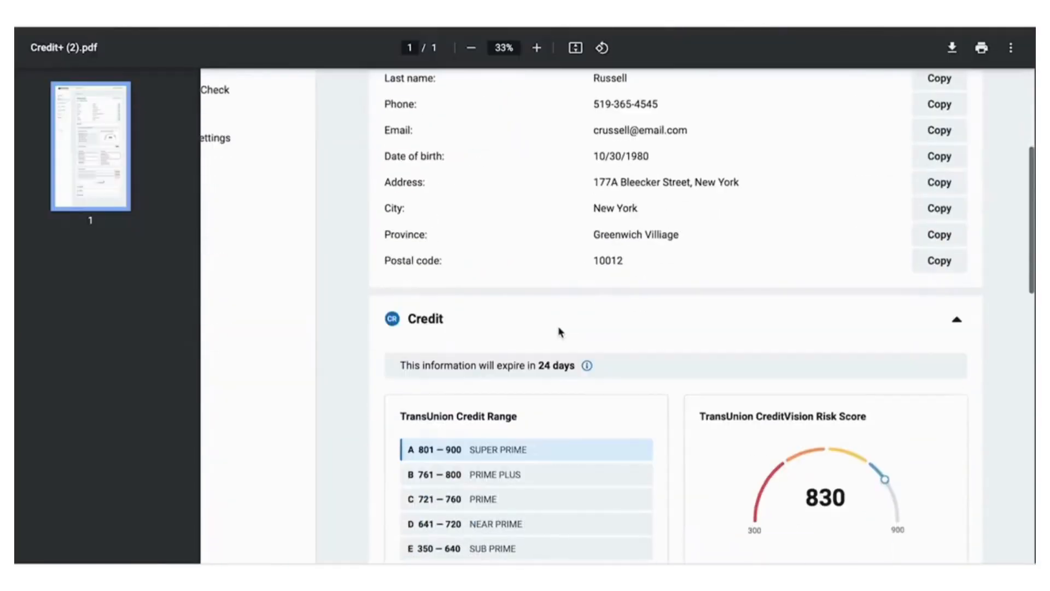
# - Scroll the Credit+ report down through Credit Inquiries and Trade Lines to Overdue Payments
pyautogui.scroll(-3)
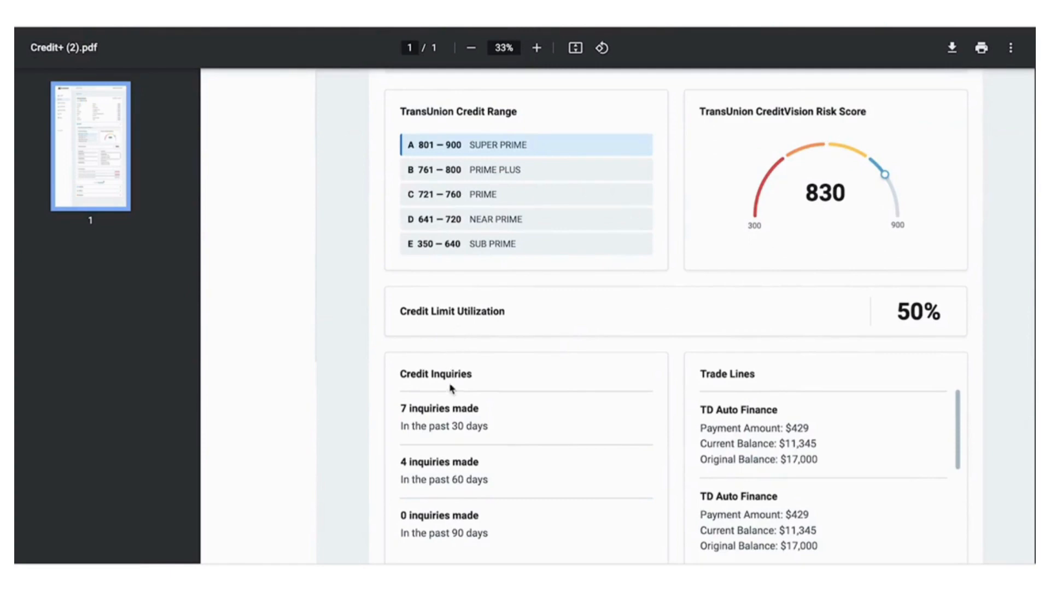
pyautogui.scroll(-3)
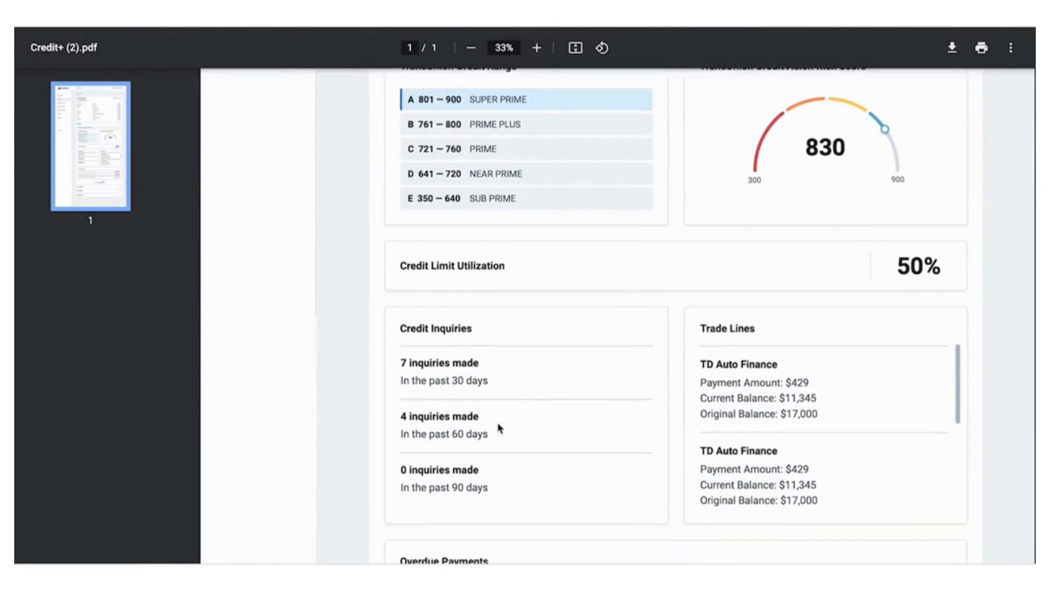
pyautogui.moveTo(764, 359)
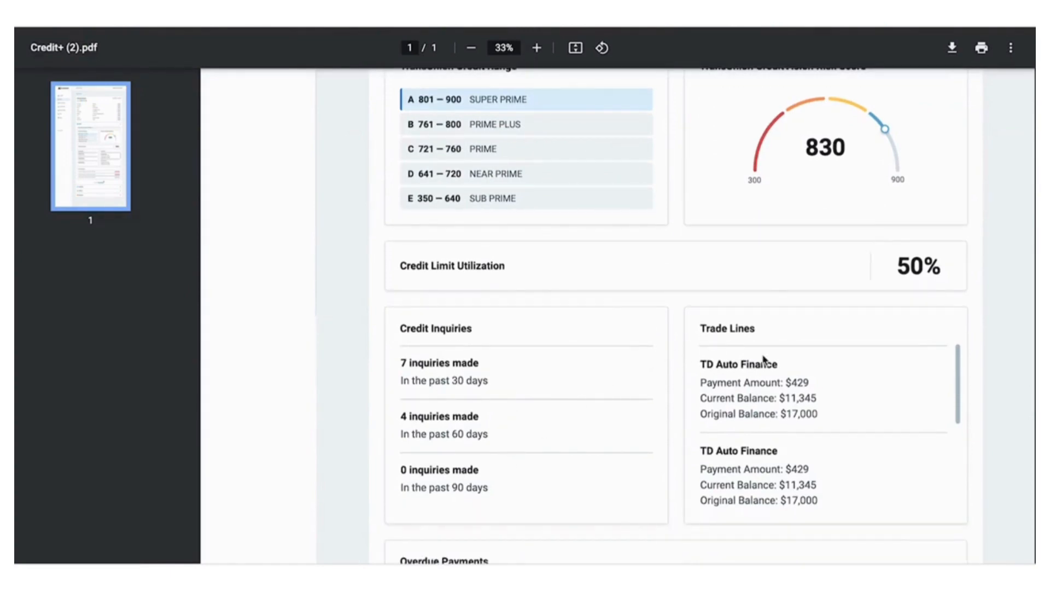
pyautogui.scroll(-3)
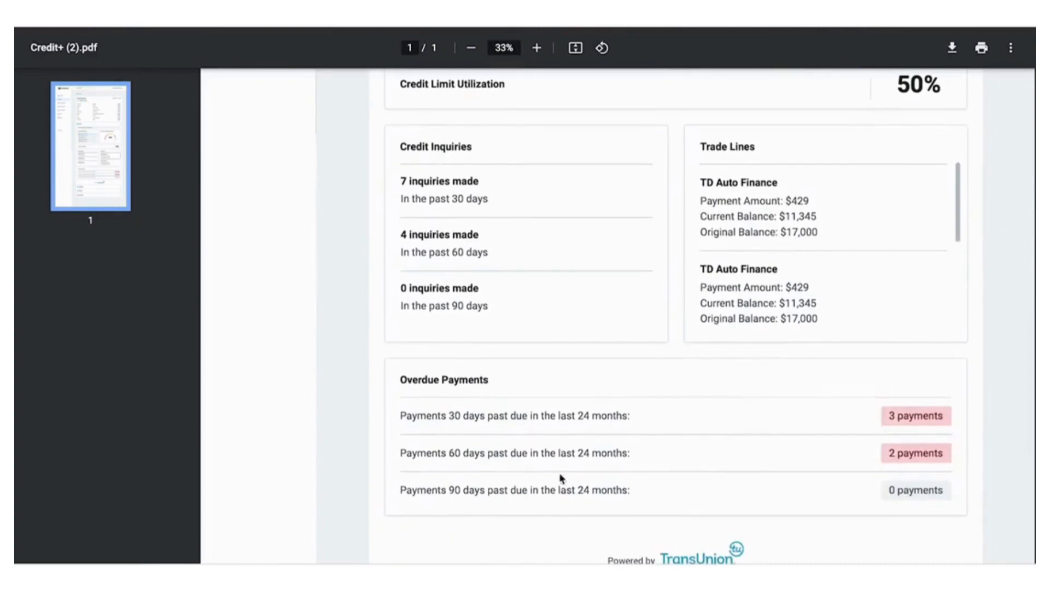
pyautogui.moveTo(650, 457)
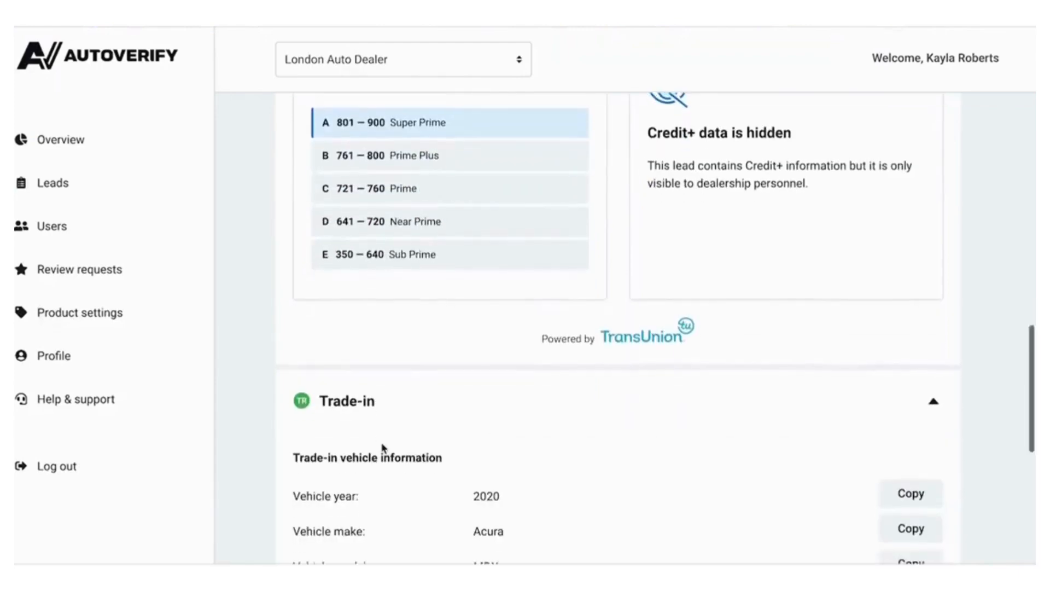
# - Scroll down the lead profile to review the Trade-in vehicle section
pyautogui.scroll(-3)
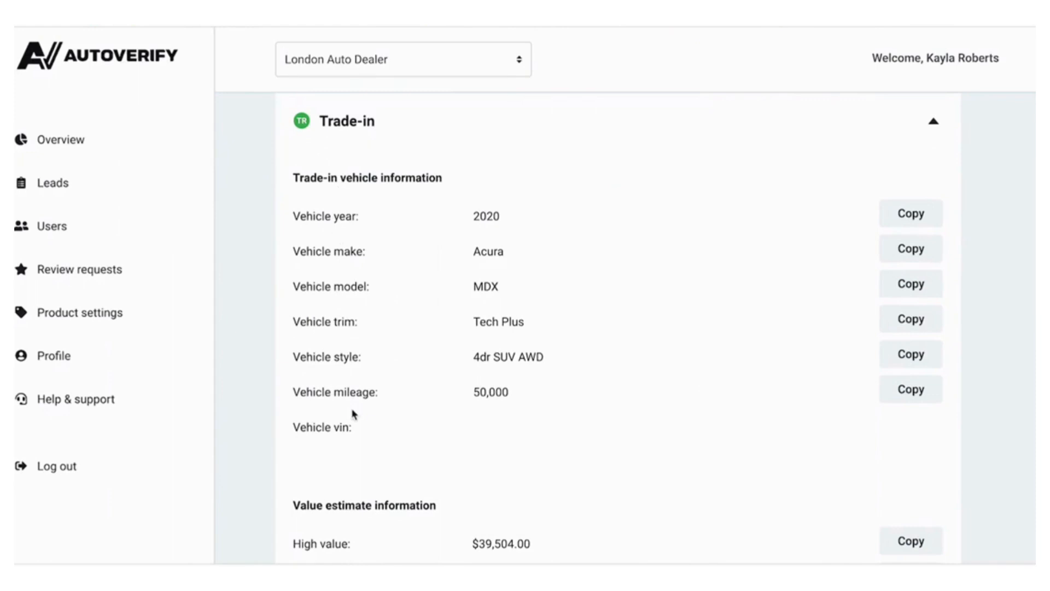
pyautogui.scroll(-3)
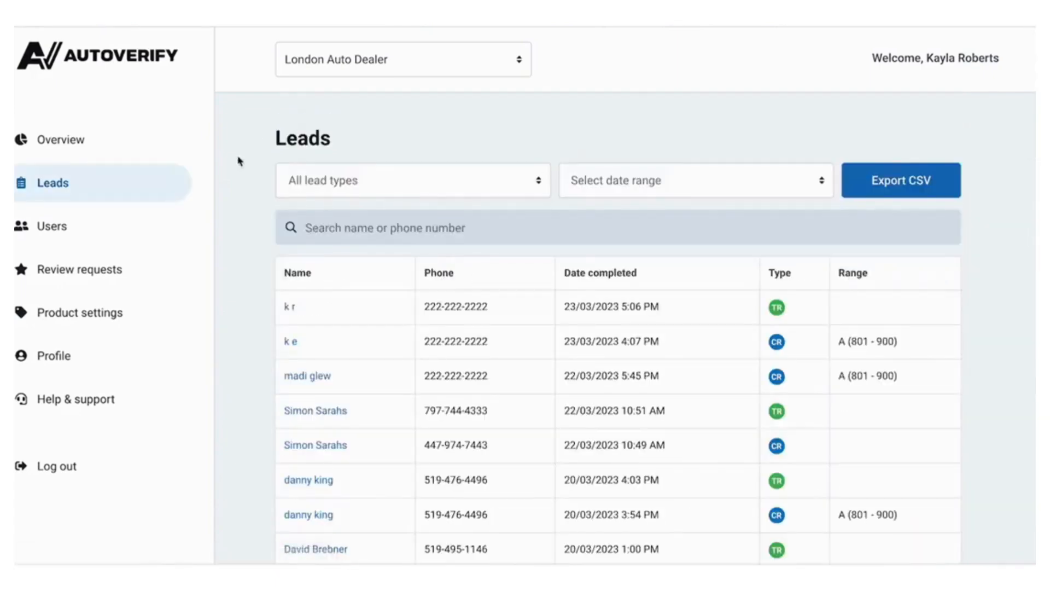
# - View the Users list and the Add user form, then move on to Review requests
pyautogui.click(52, 225)
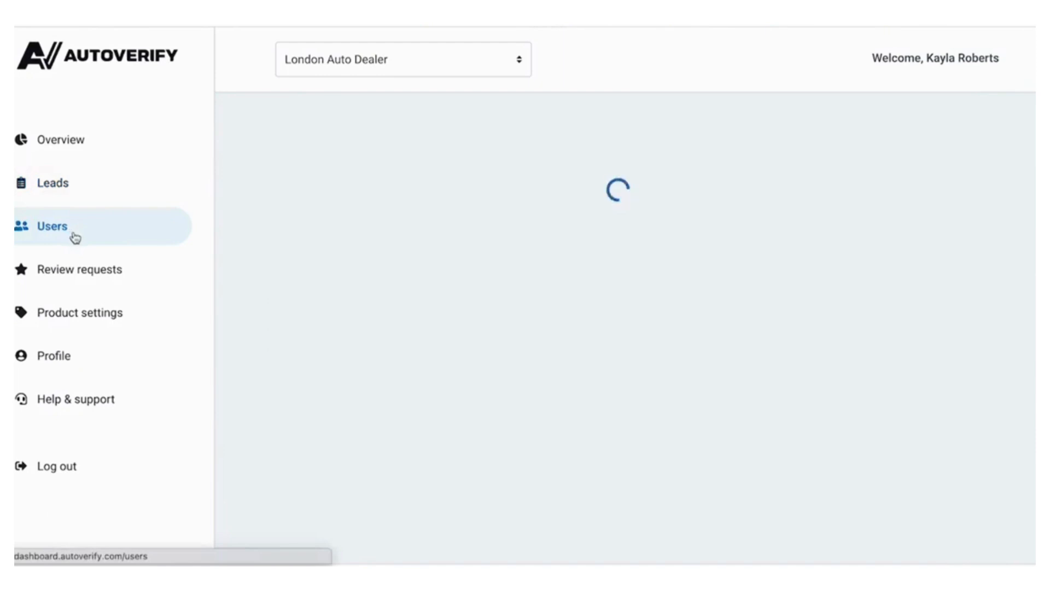
pyautogui.click(51, 226)
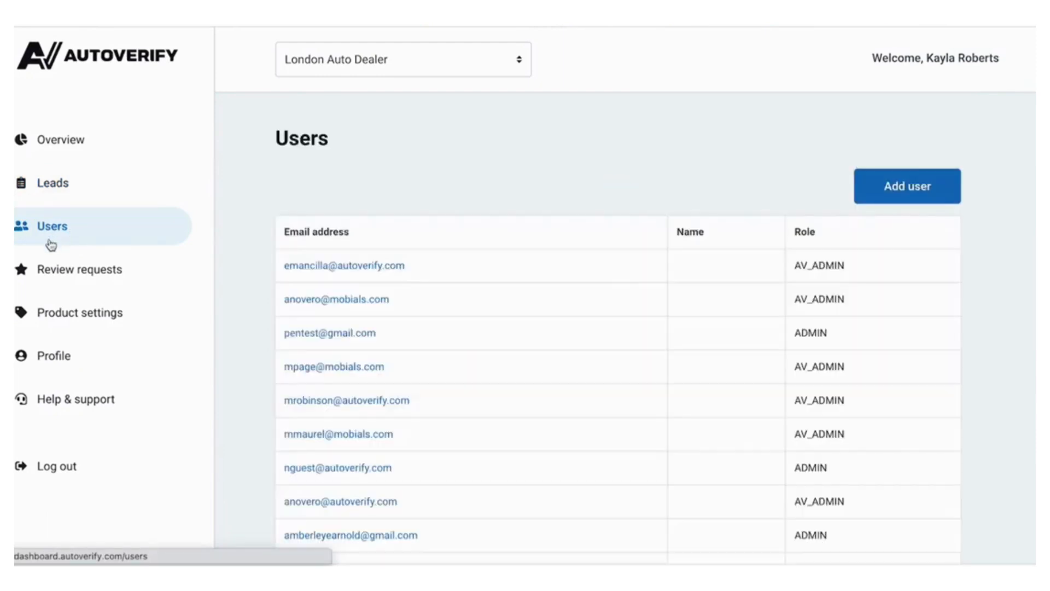
pyautogui.click(906, 186)
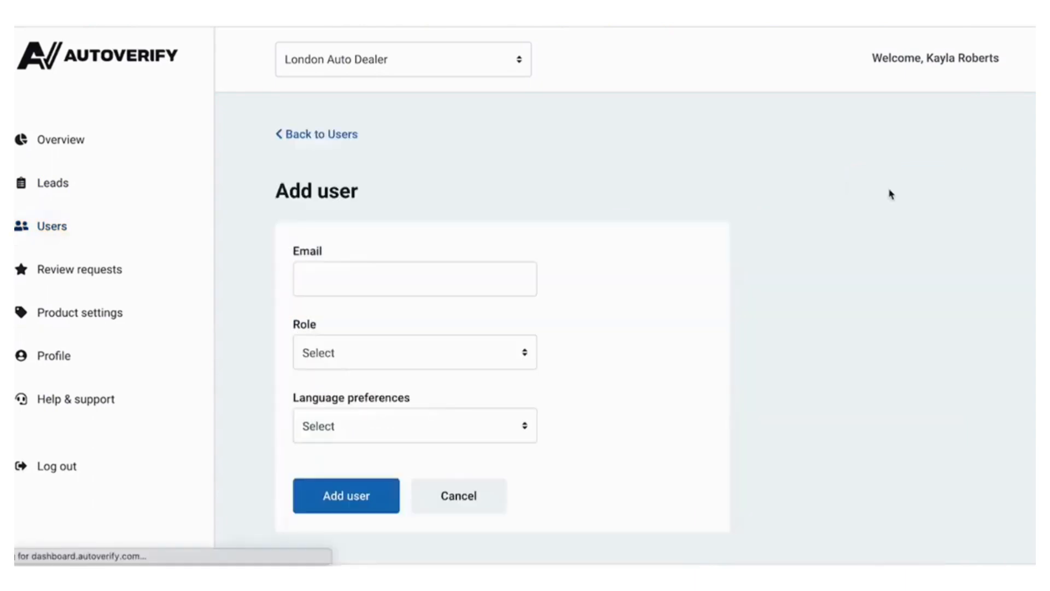
pyautogui.moveTo(595, 326)
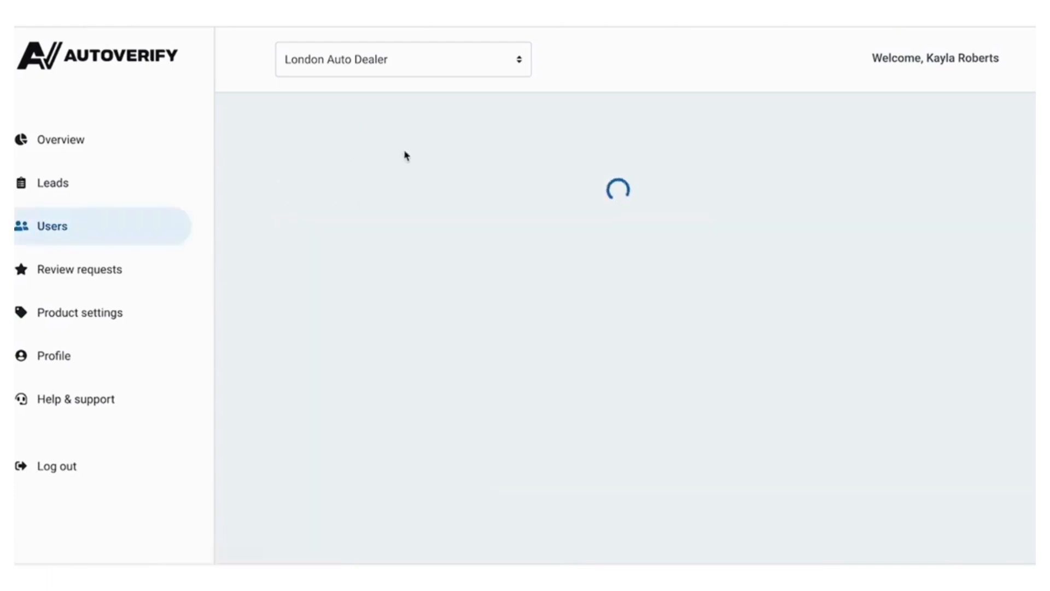
pyautogui.click(80, 269)
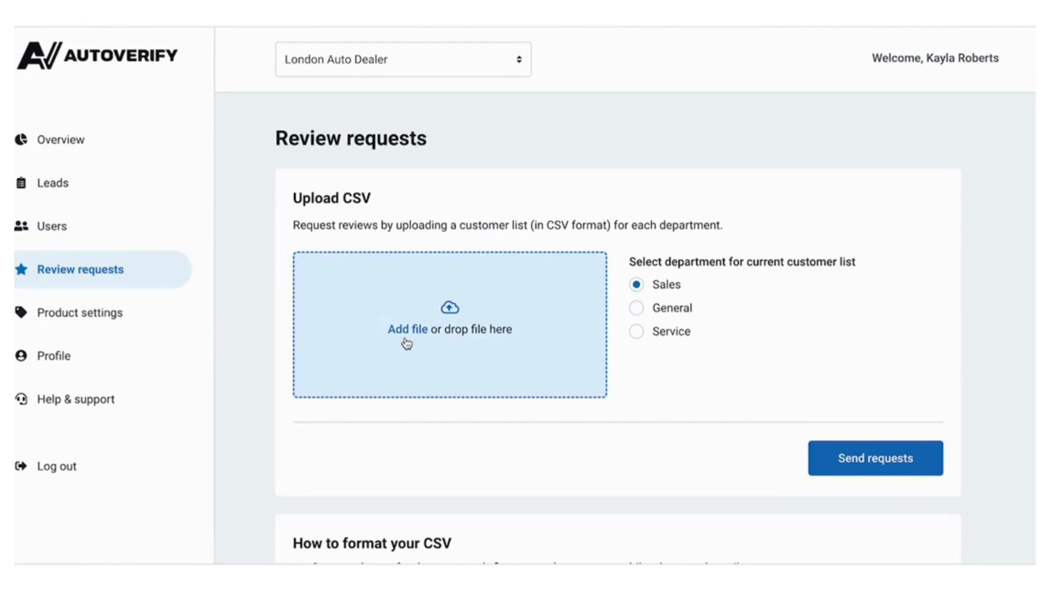
pyautogui.moveTo(180, 335)
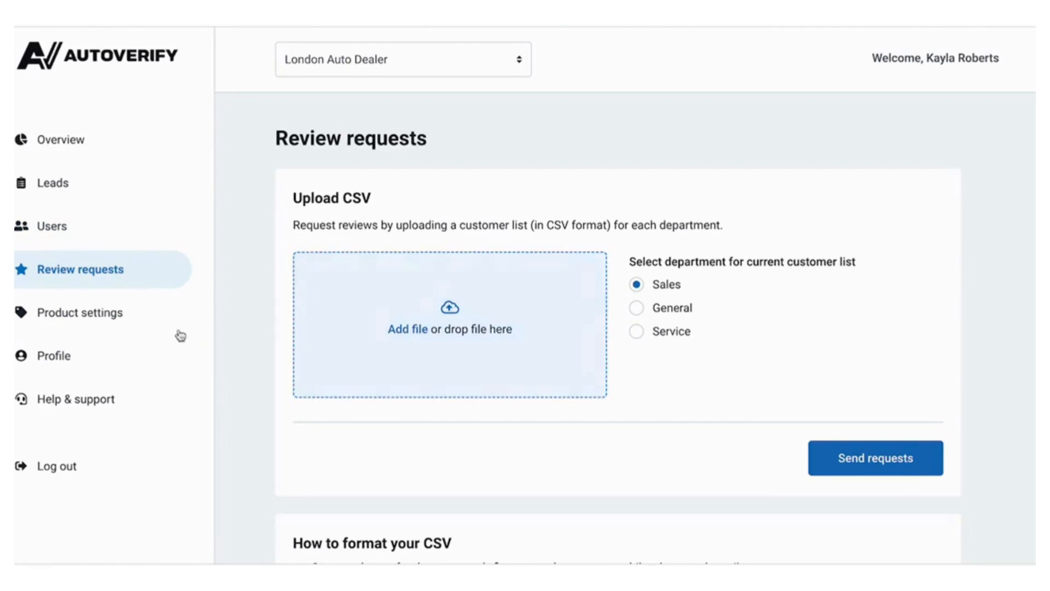
# - Look through the Product settings cards, then go to My profile
pyautogui.click(81, 312)
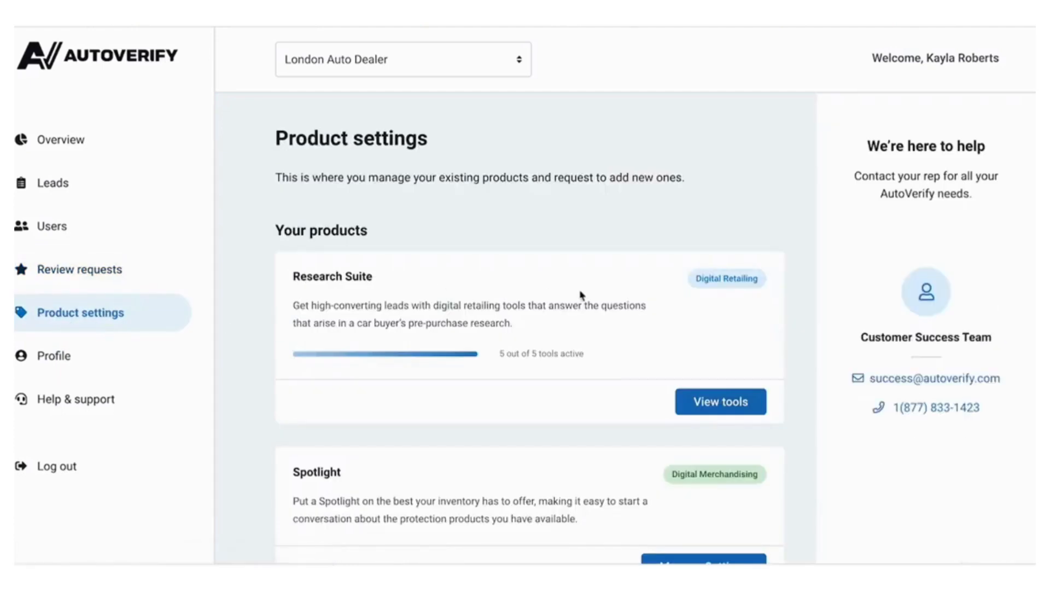
pyautogui.moveTo(860, 345)
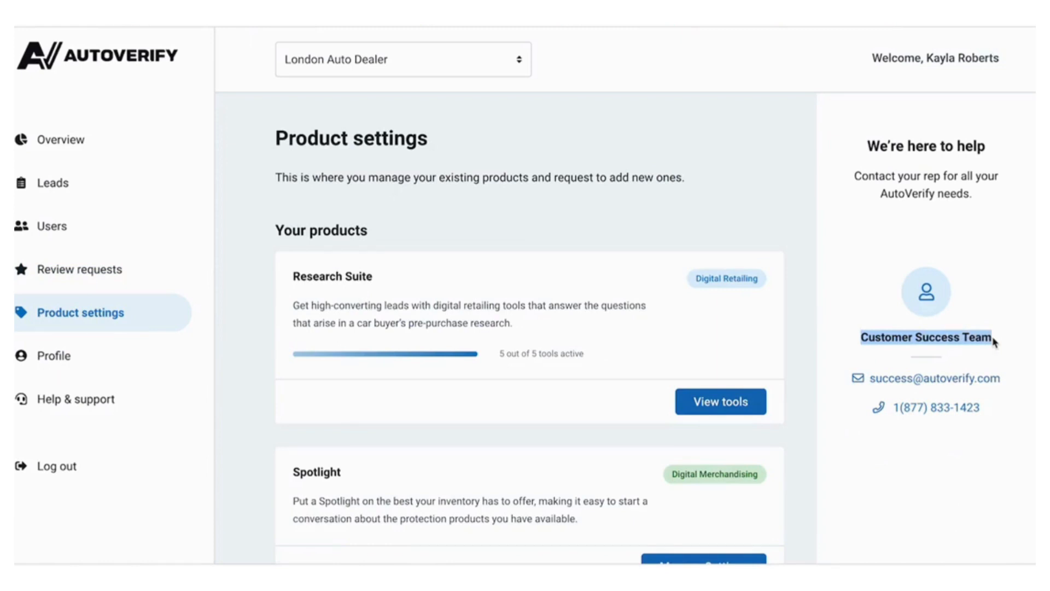
pyautogui.moveTo(369, 302)
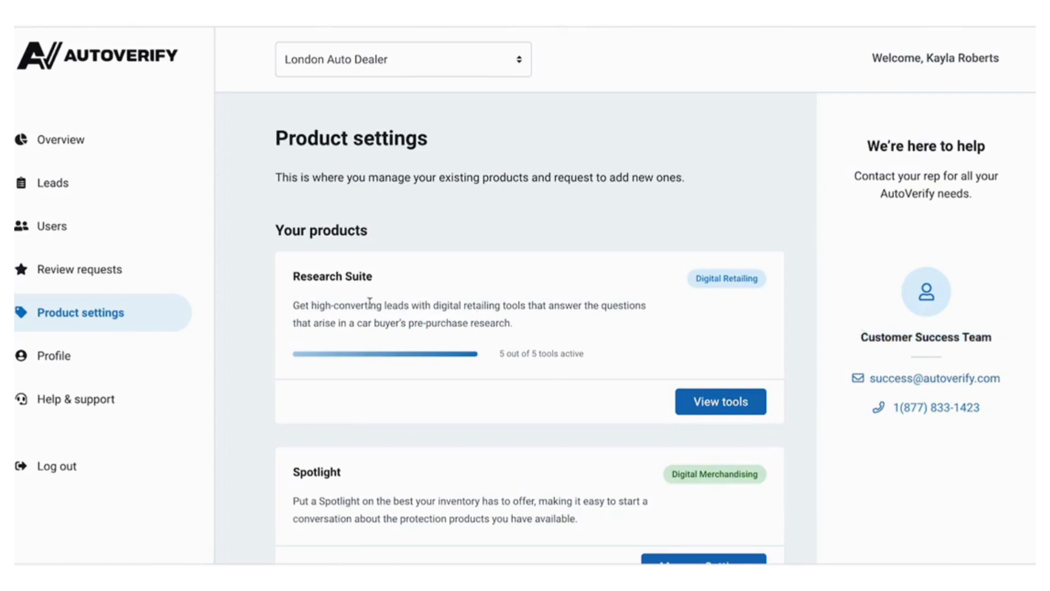
pyautogui.moveTo(312, 225)
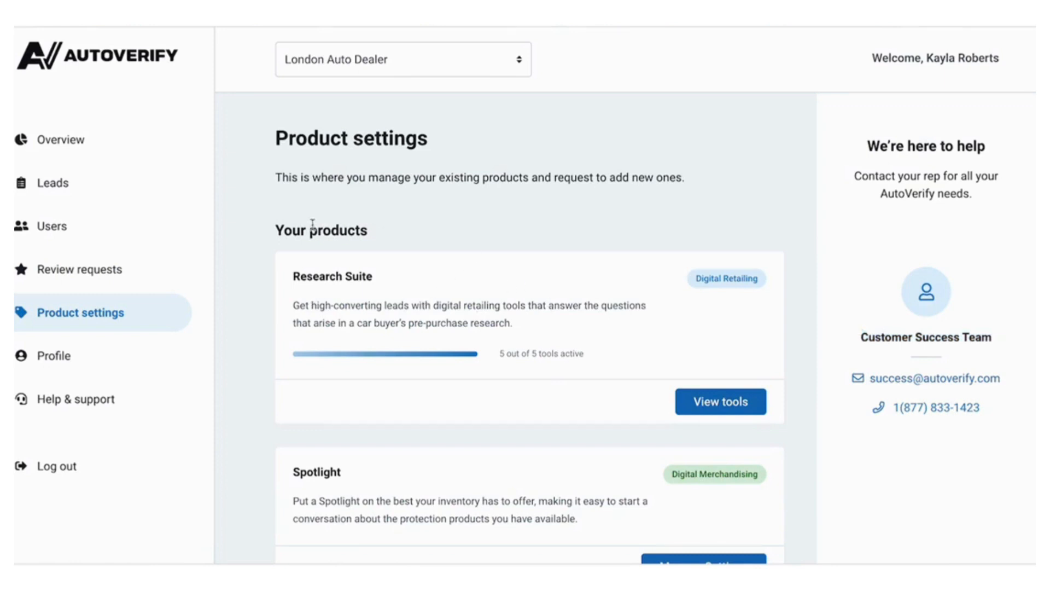
pyautogui.scroll(-3)
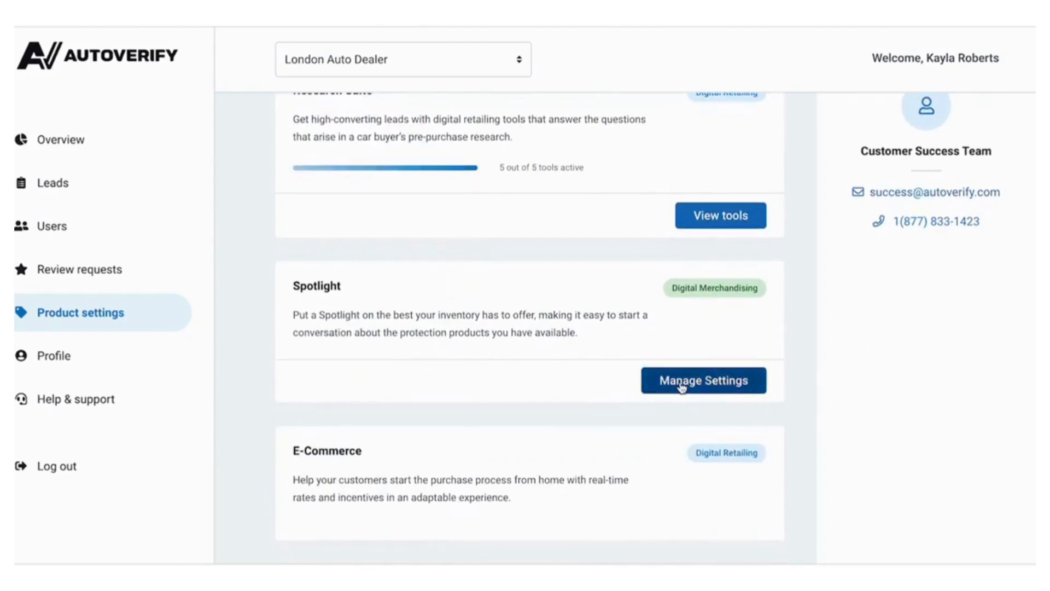
pyautogui.moveTo(573, 367)
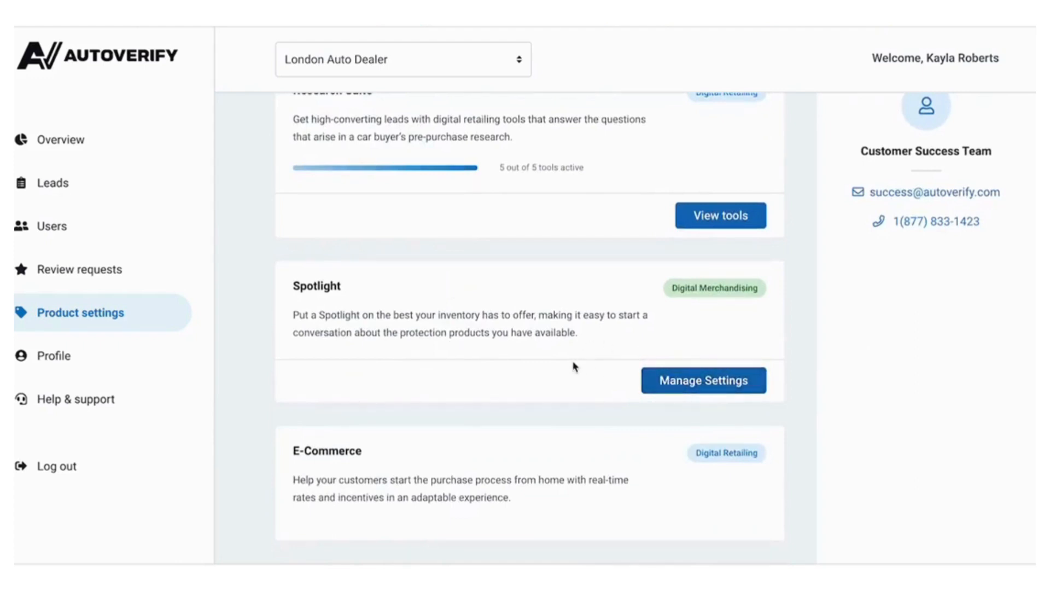
pyautogui.moveTo(44, 383)
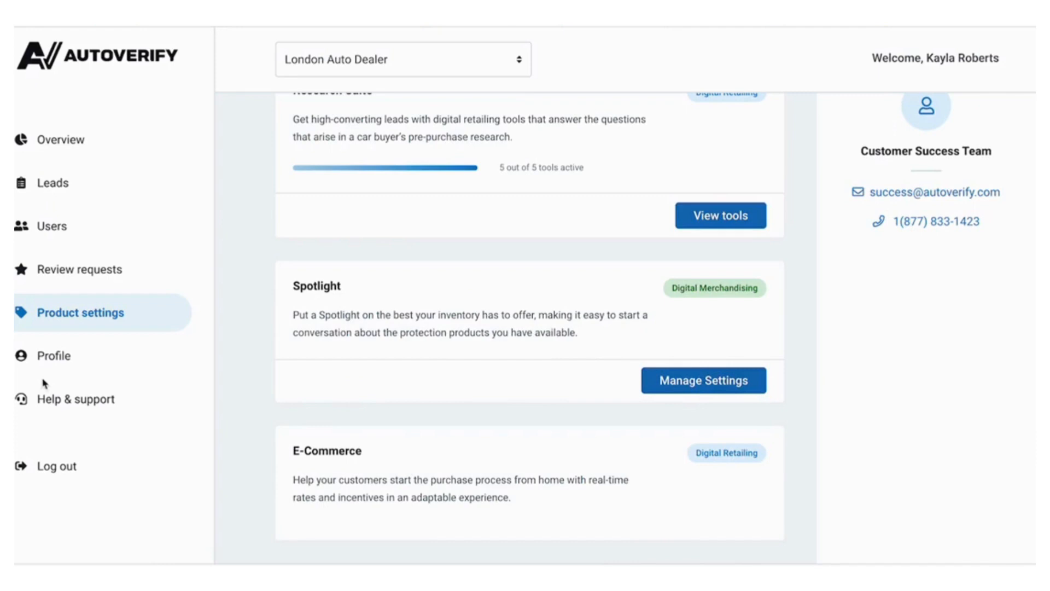
pyautogui.click(55, 354)
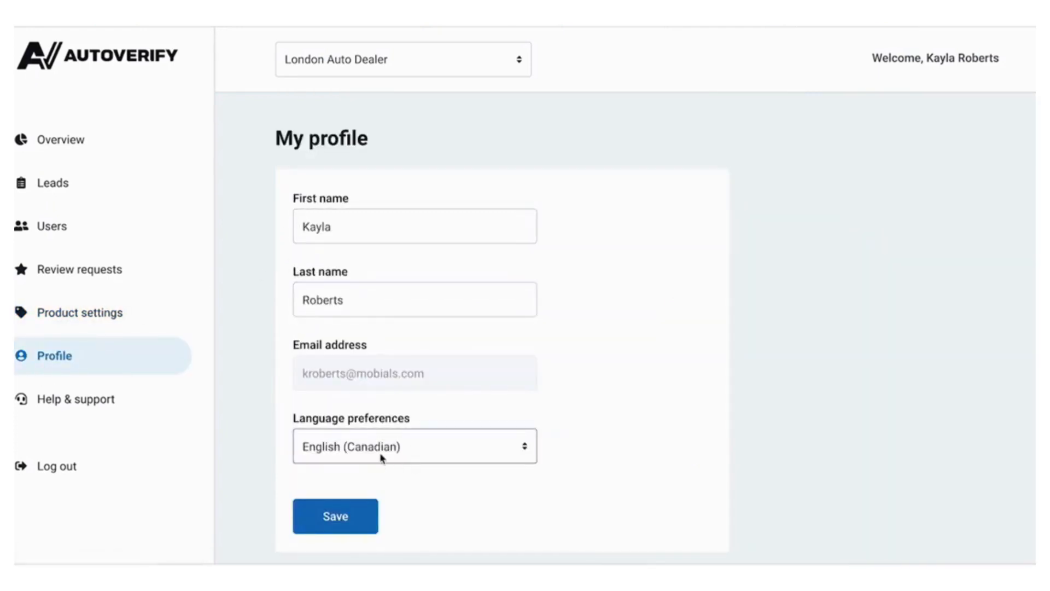
# - View the Help & support request form, then return to the Overview page
pyautogui.click(76, 398)
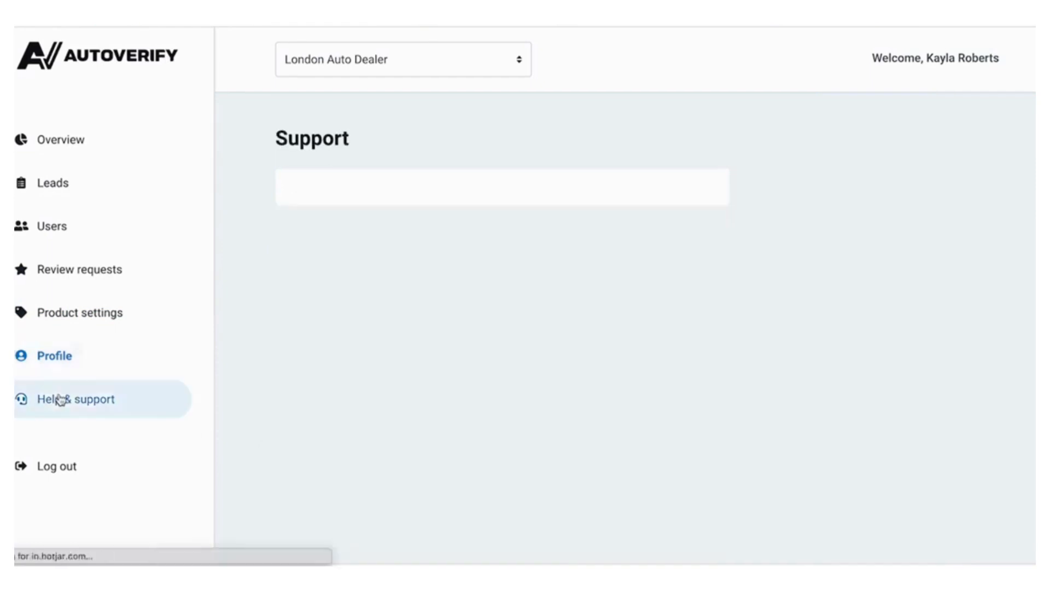
pyautogui.click(77, 399)
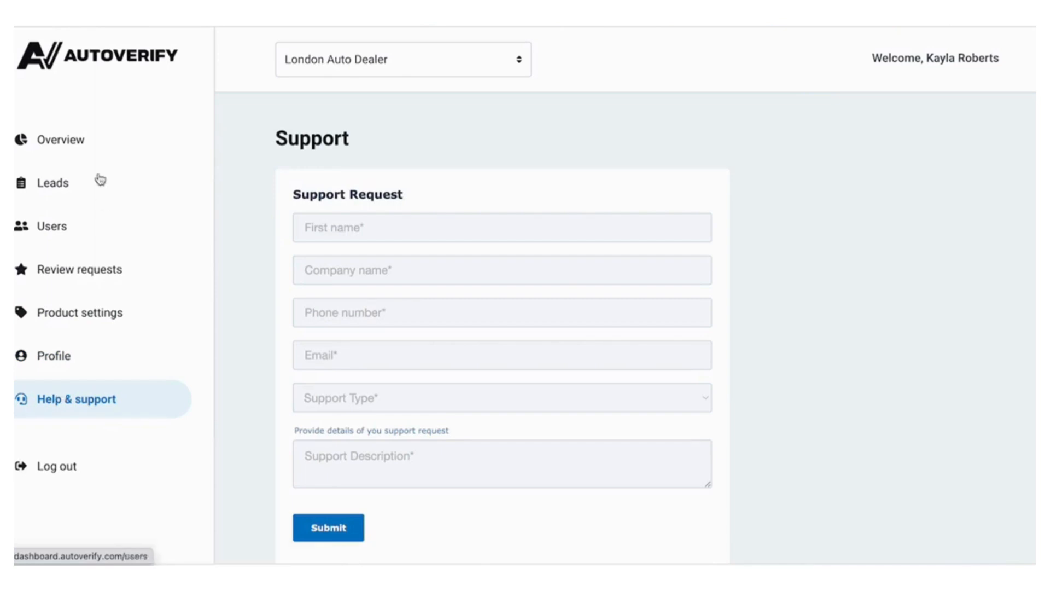
pyautogui.click(61, 139)
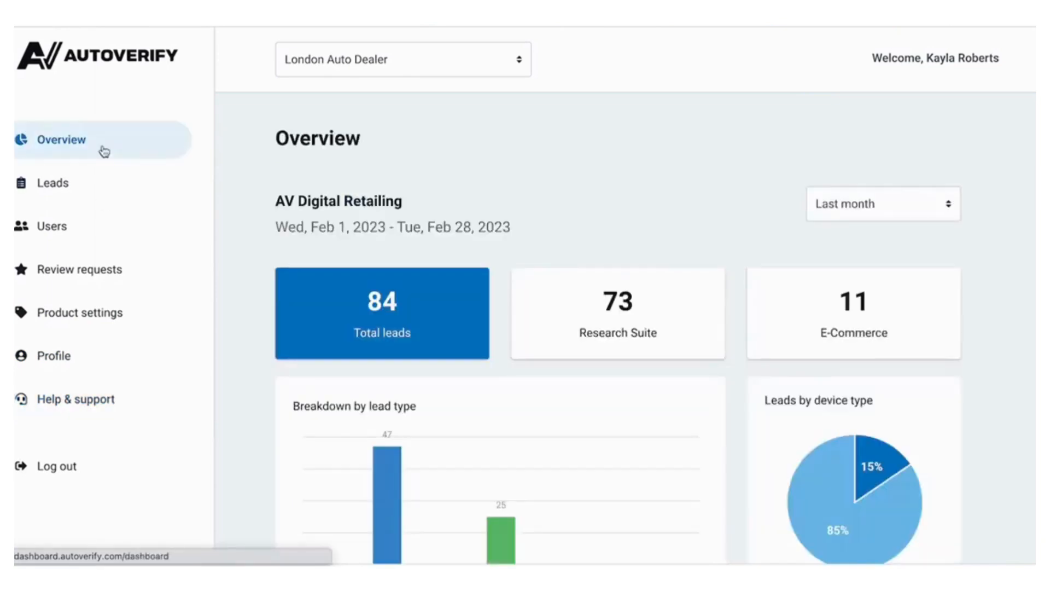